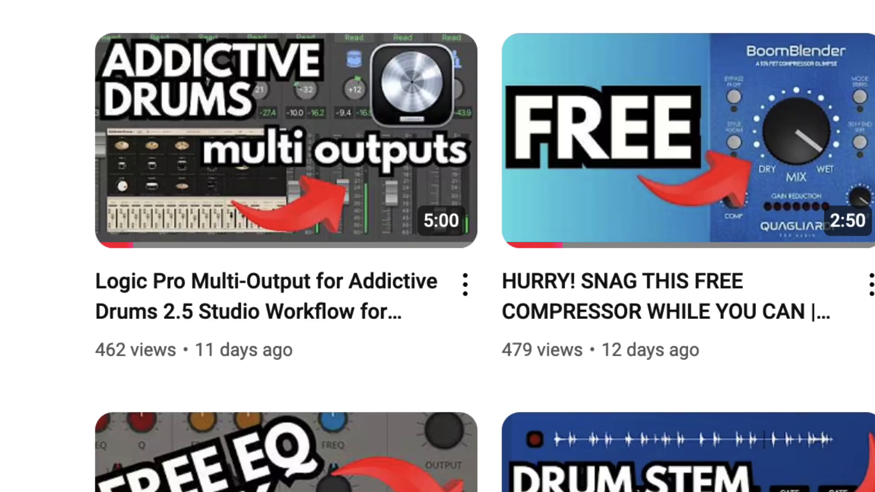
Load Synthesizer V Studio Plugin as Multi-Output (16xStereo) on the Inst 1 channel strip
{"action": "scroll", "scroll_direction": "down", "scroll_amount": 3}
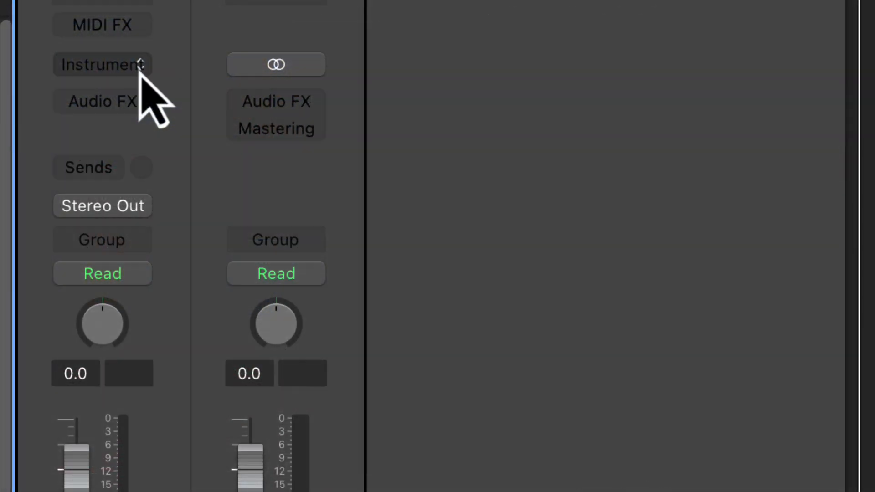
{"action": "left_click", "coordinate": [102, 63]}
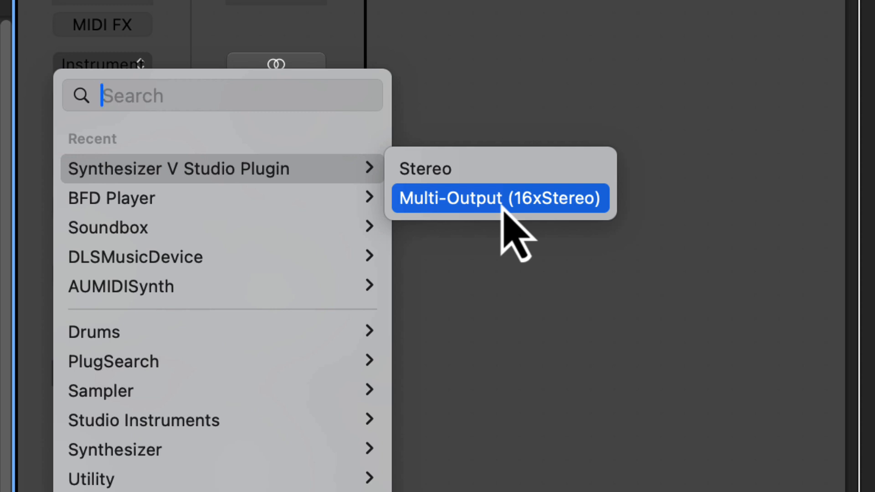
{"action": "left_click", "coordinate": [499, 199]}
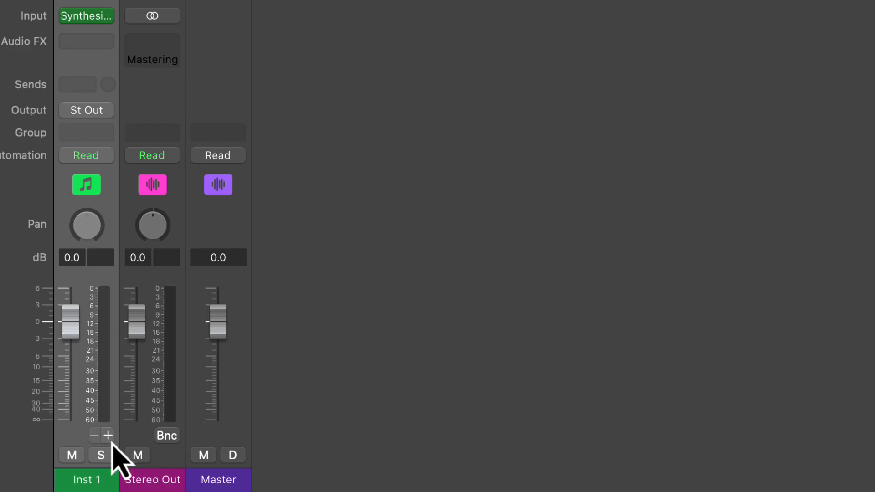
Add aux channels Aux 1–15 fed by Synthesizer V's extra outputs Synth3-4 through Synth31-32
{"action": "left_click", "coordinate": [106, 436]}
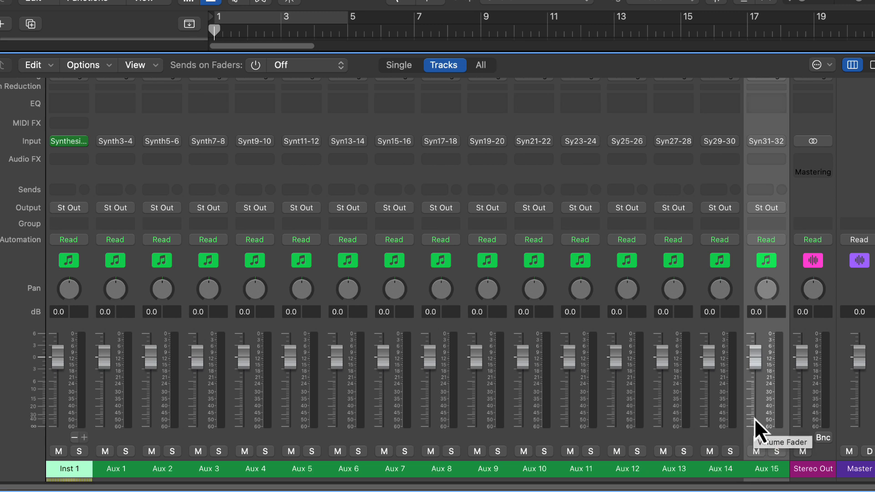
{"action": "mouse_move", "coordinate": [745, 297]}
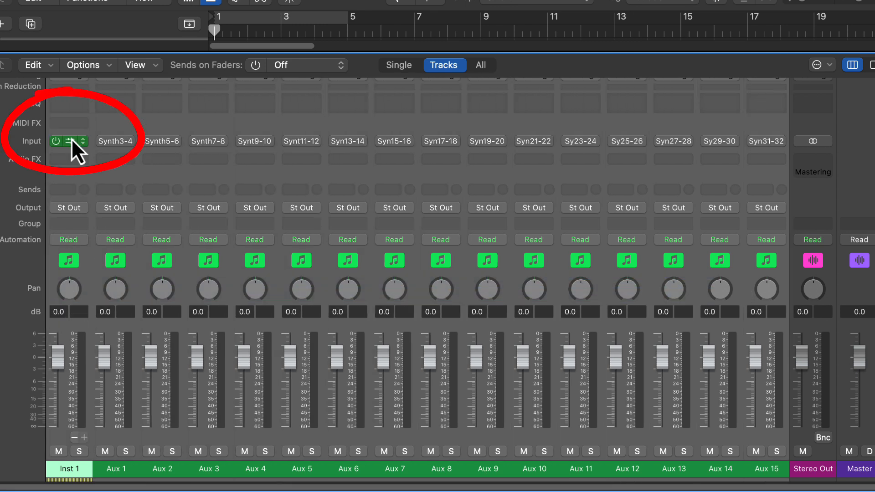
{"action": "left_click", "coordinate": [68, 142]}
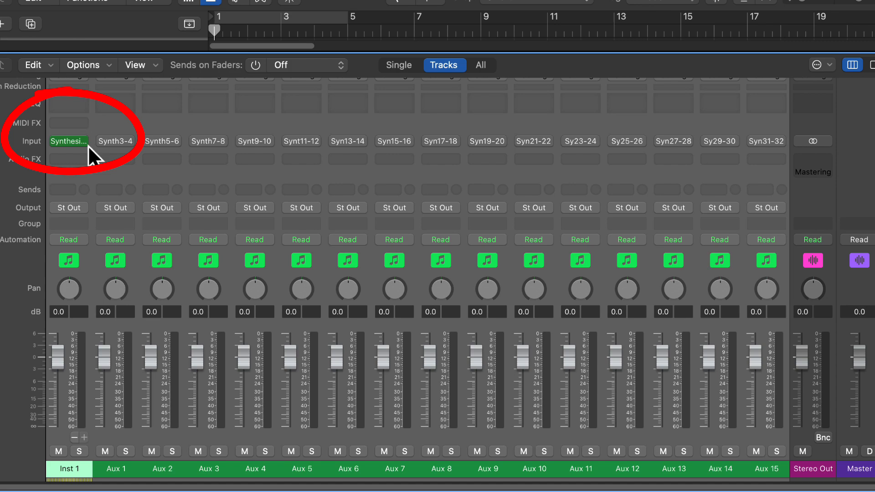
{"action": "mouse_move", "coordinate": [425, 292]}
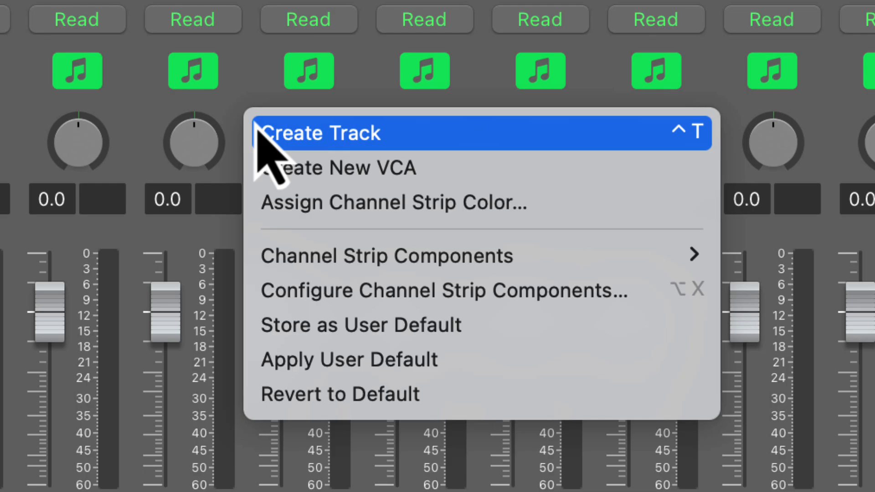
Create tracks for all aux channels and select Inst 1 through the last aux for a summing stack
{"action": "left_click", "coordinate": [321, 133]}
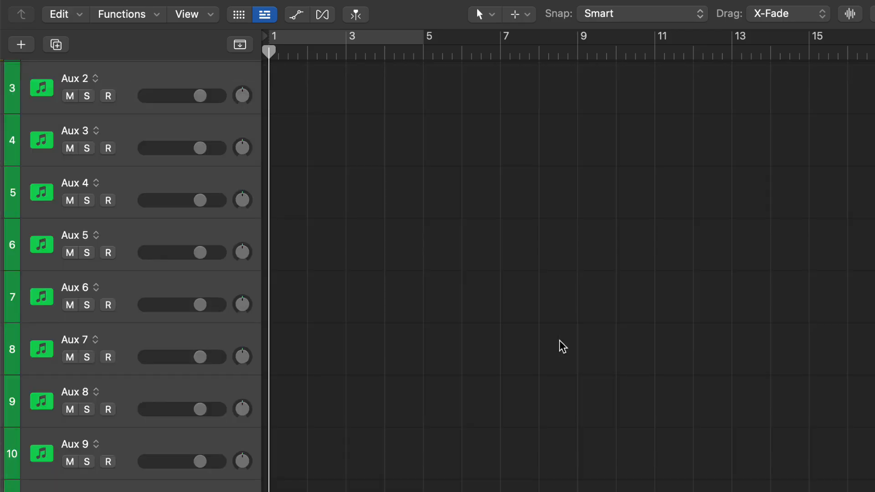
{"action": "scroll", "scroll_direction": "down", "scroll_amount": 3}
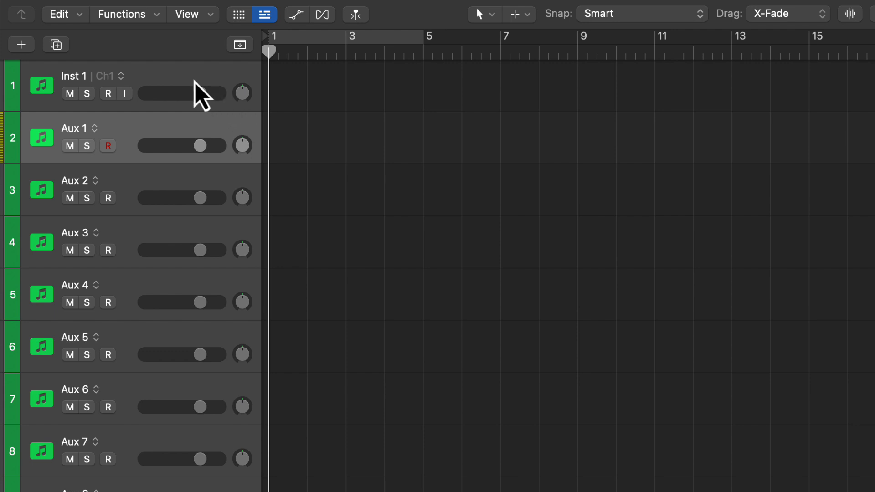
{"action": "left_click", "coordinate": [108, 93]}
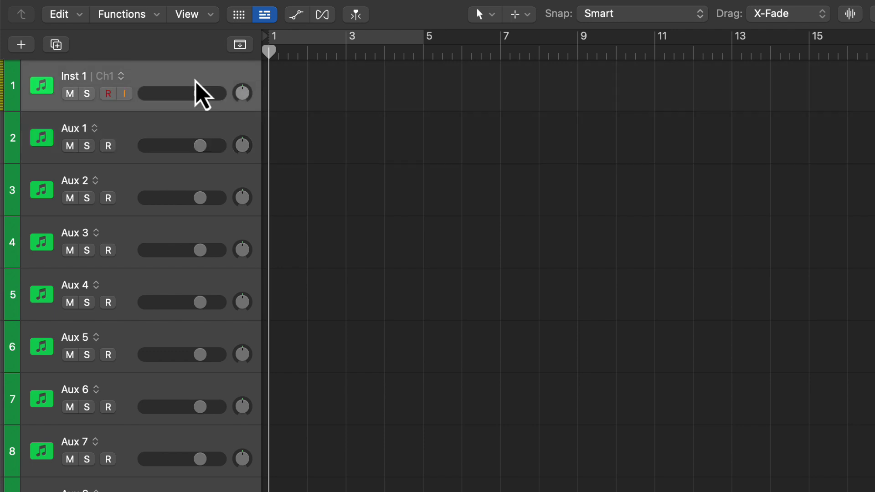
{"action": "scroll", "scroll_direction": "down", "scroll_amount": 3}
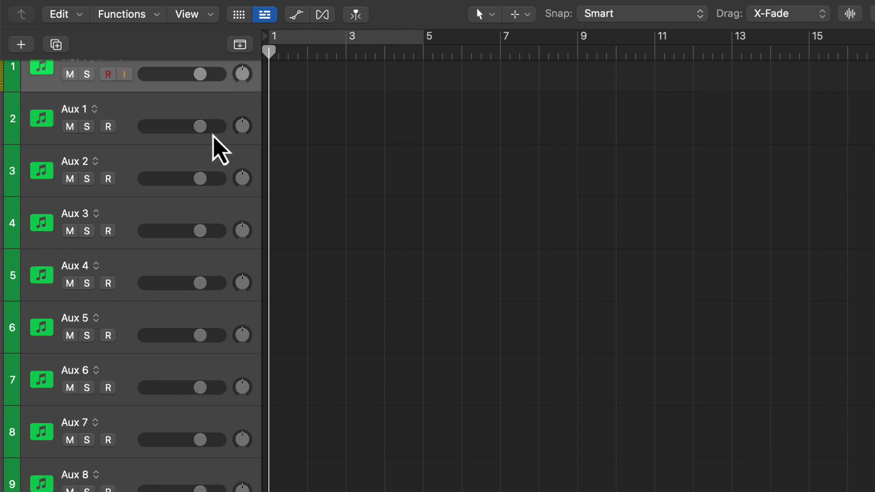
{"action": "scroll", "scroll_direction": "down", "scroll_amount": 3}
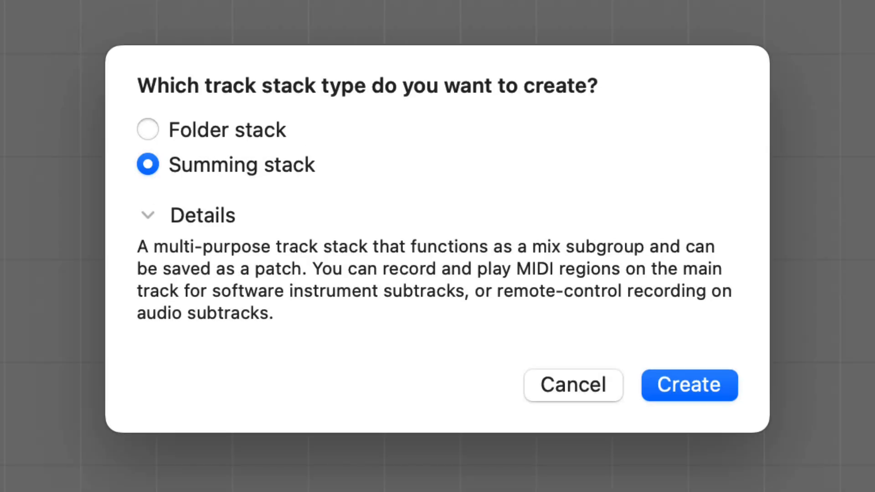
{"action": "mouse_move", "coordinate": [477, 347]}
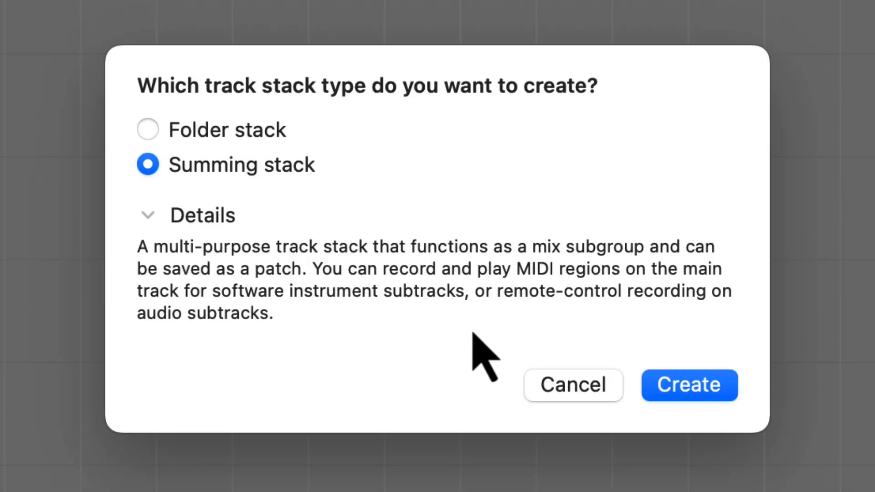
Create the summing stack from the selected tracks and rename it VOCALS
{"action": "left_click", "coordinate": [689, 386]}
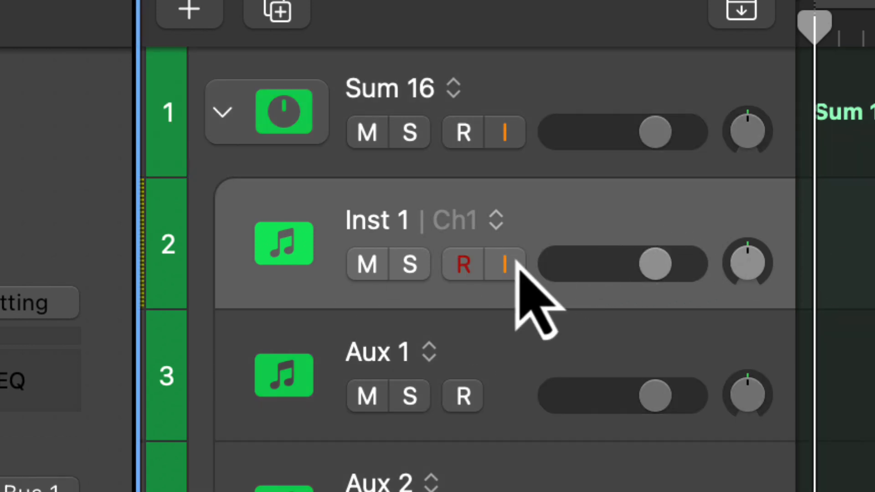
{"action": "mouse_move", "coordinate": [556, 218]}
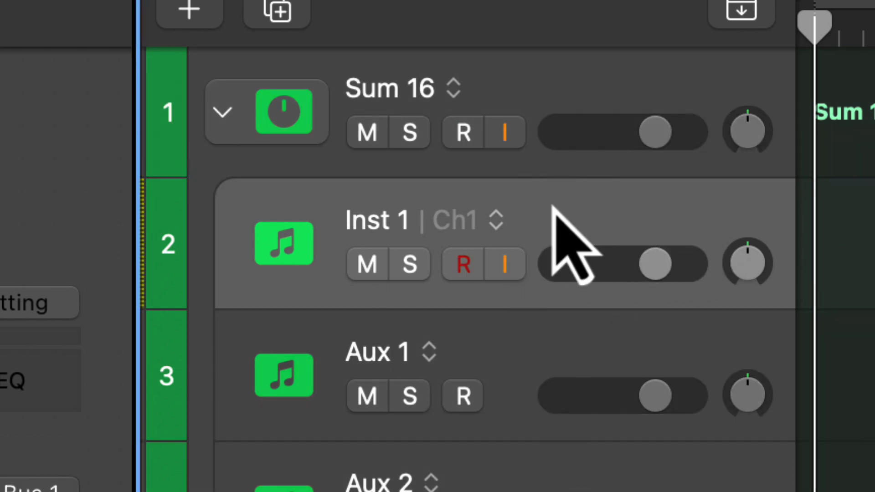
{"action": "double_click", "coordinate": [389, 89]}
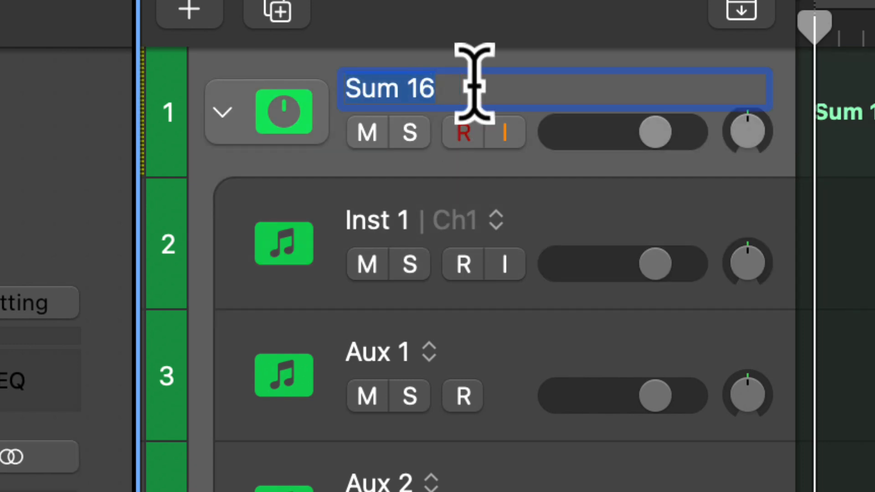
{"action": "type", "text": "VOCALS"}
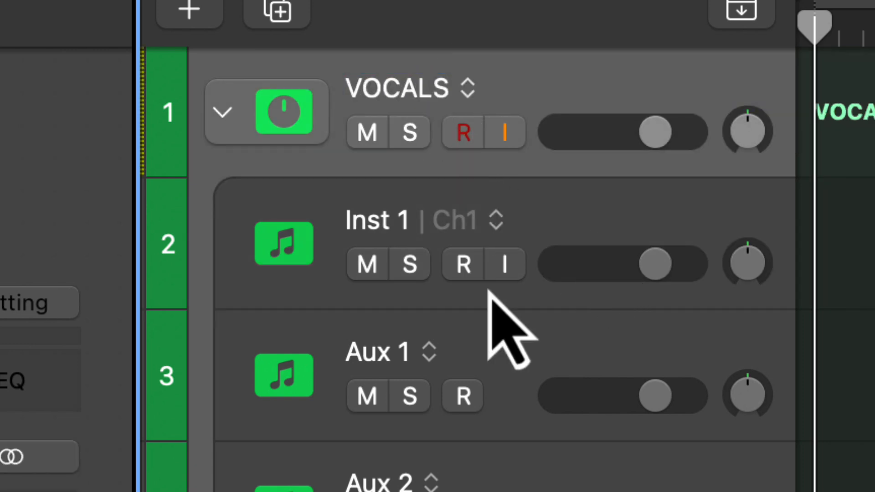
{"action": "double_click", "coordinate": [285, 243]}
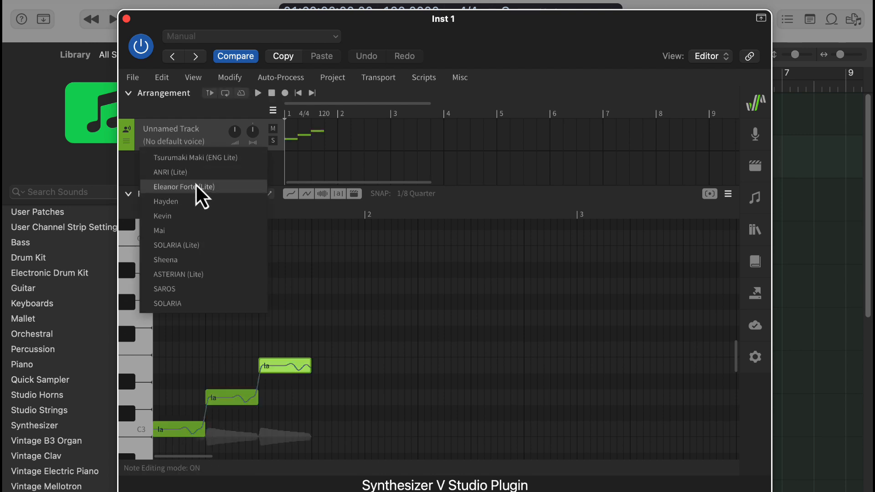
Voice the first vocal track with Hayden and the duplicated track with Sheena
{"action": "left_click", "coordinate": [166, 200]}
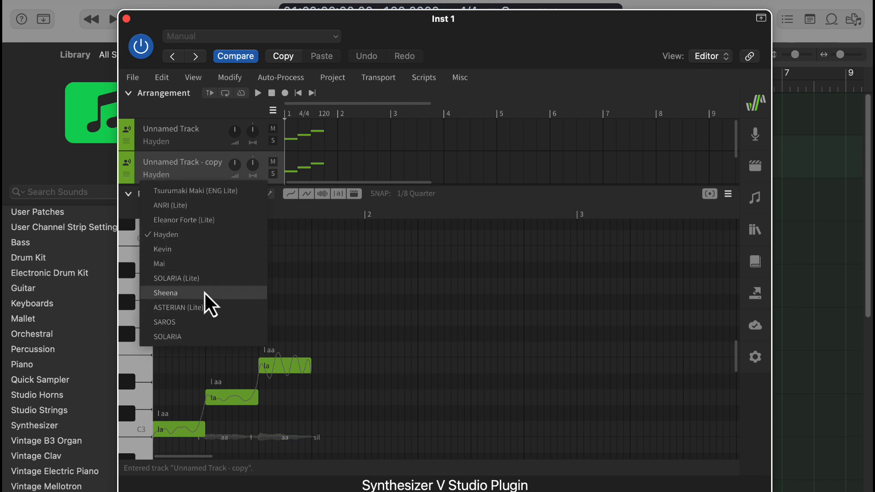
{"action": "left_click", "coordinate": [166, 293]}
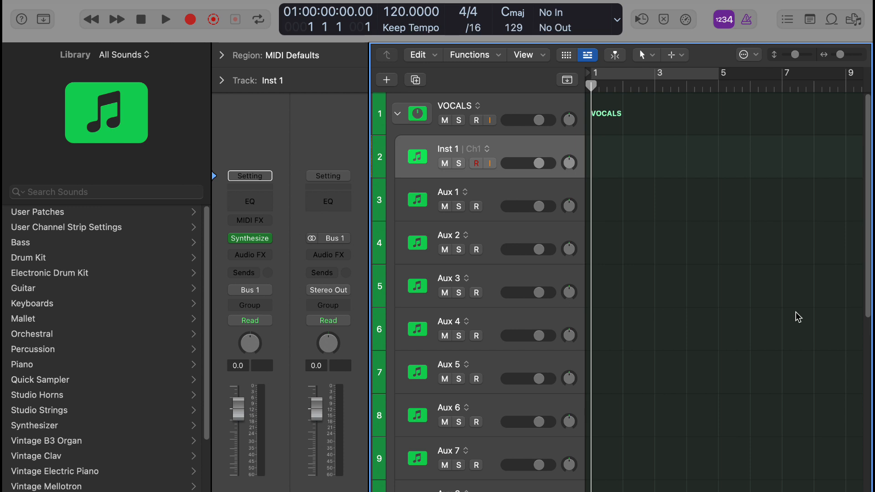
{"action": "left_click", "coordinate": [165, 20]}
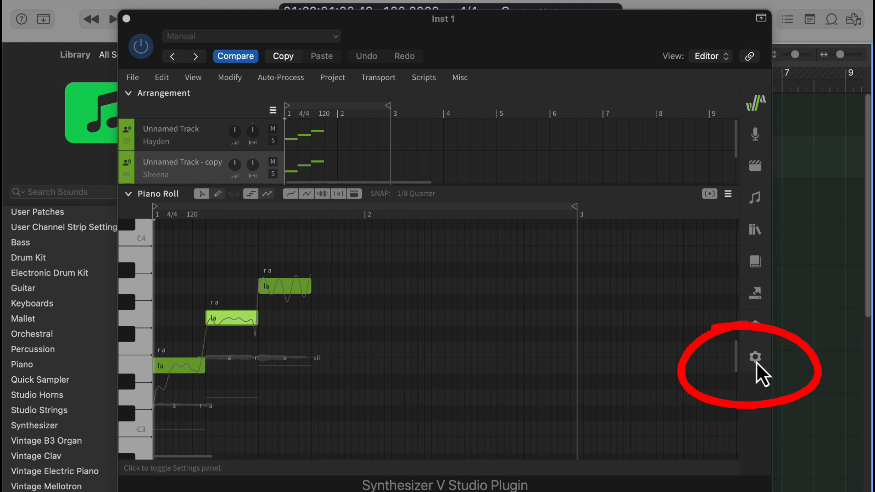
Show the plugin's audio settings with the Channel Layout choices listed
{"action": "left_click", "coordinate": [755, 357]}
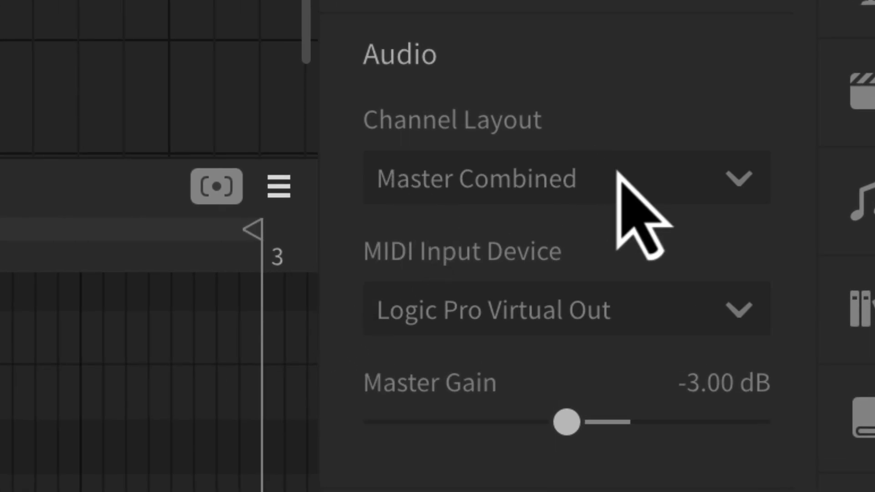
{"action": "left_click", "coordinate": [556, 179]}
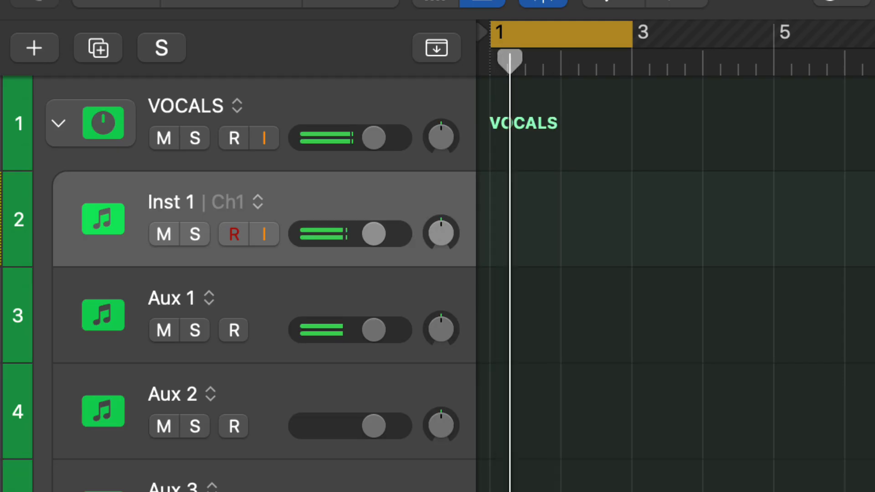
Solo the Aux 1 track inside the VOCALS stack to audition its output
{"action": "left_click", "coordinate": [195, 330]}
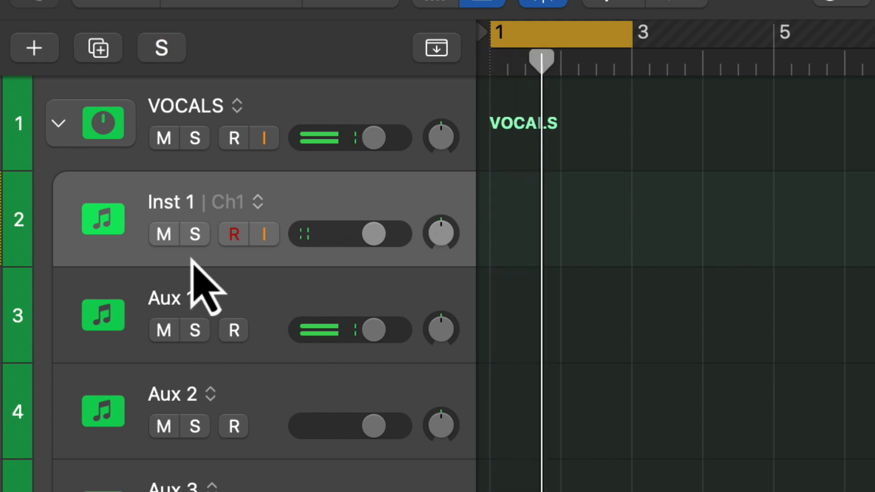
{"action": "left_click", "coordinate": [195, 234]}
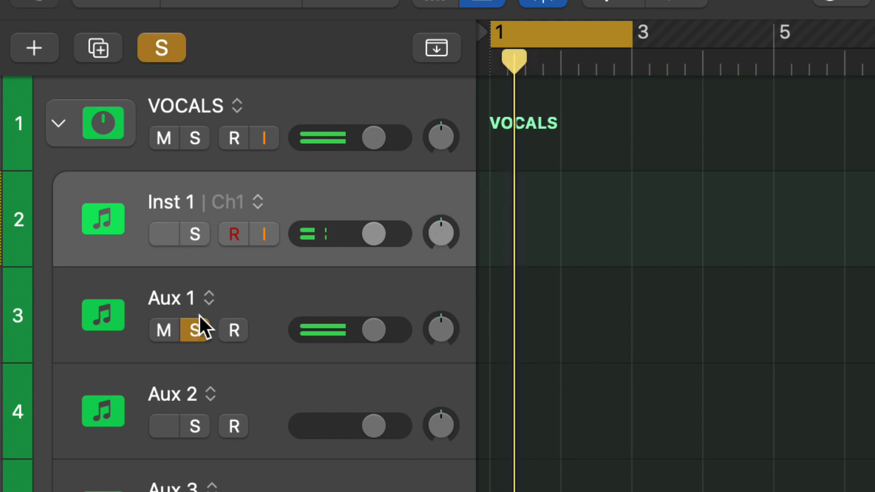
{"action": "left_click", "coordinate": [195, 330]}
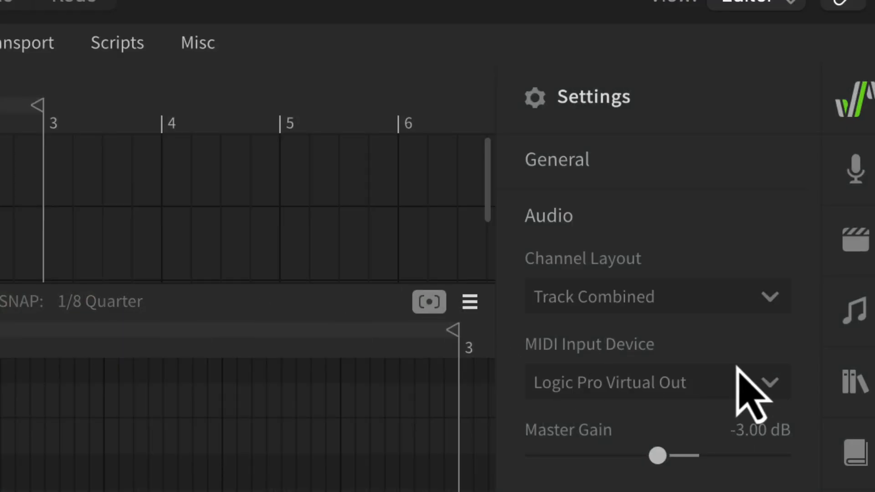
Set the channel layout to Track Aspiration Isolated for separate breath outputs
{"action": "left_click", "coordinate": [658, 296]}
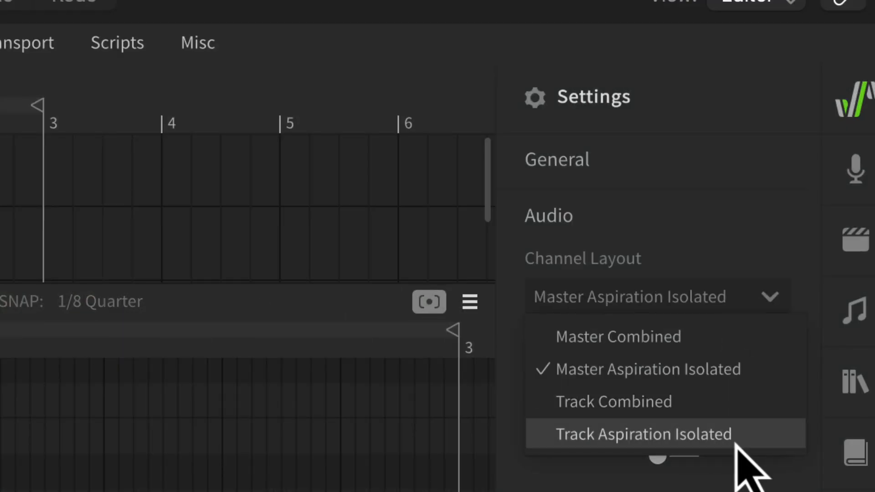
{"action": "left_click", "coordinate": [642, 433]}
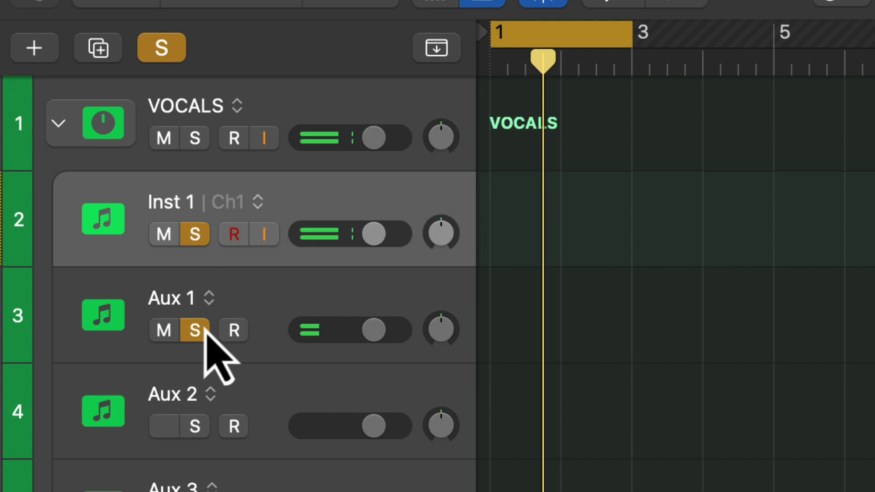
Turn off solo on Aux 1, leaving only Inst 1 soloed
{"action": "left_click", "coordinate": [195, 330]}
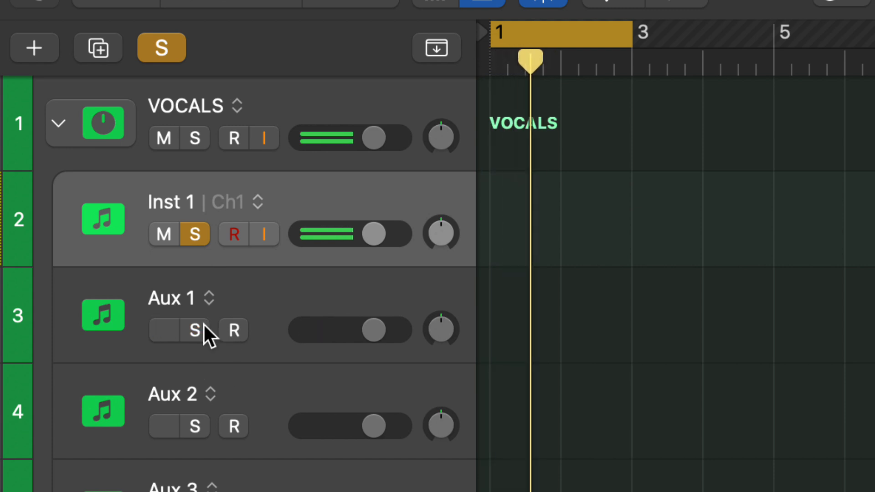
{"action": "left_click", "coordinate": [195, 330]}
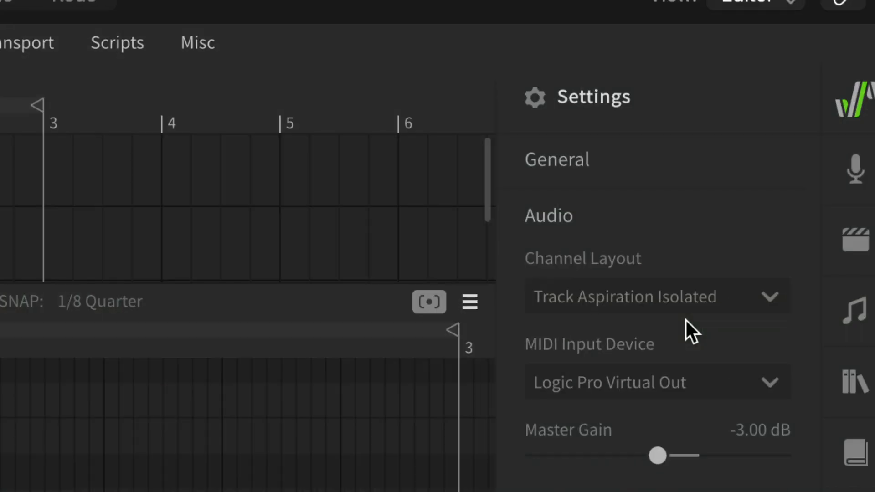
Switch the channel layout back to Track Combined per-track output
{"action": "left_click", "coordinate": [656, 296]}
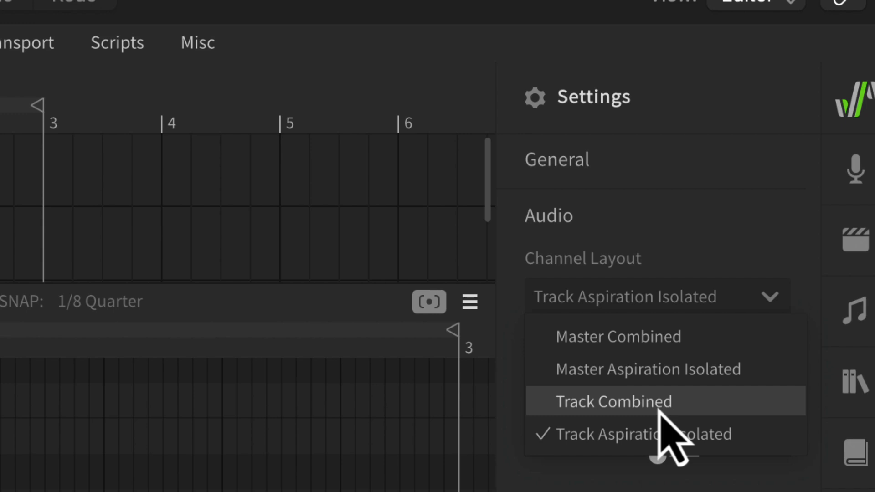
{"action": "left_click", "coordinate": [613, 401]}
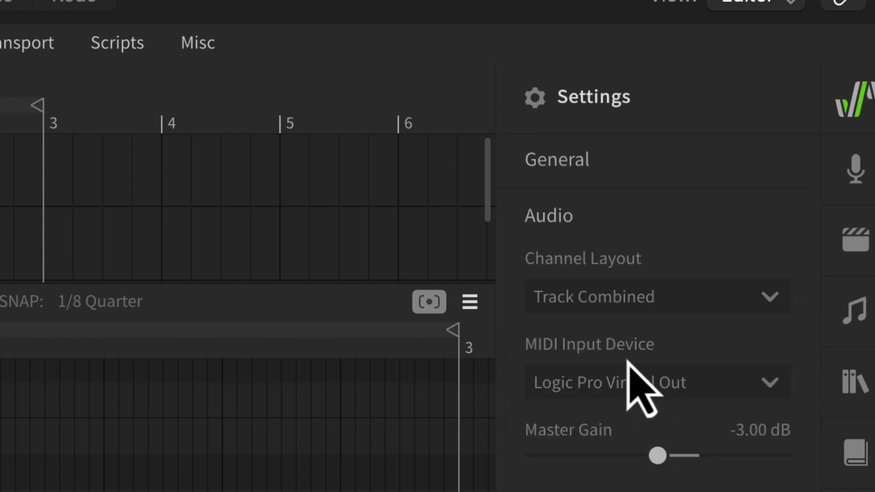
{"action": "mouse_move", "coordinate": [826, 303]}
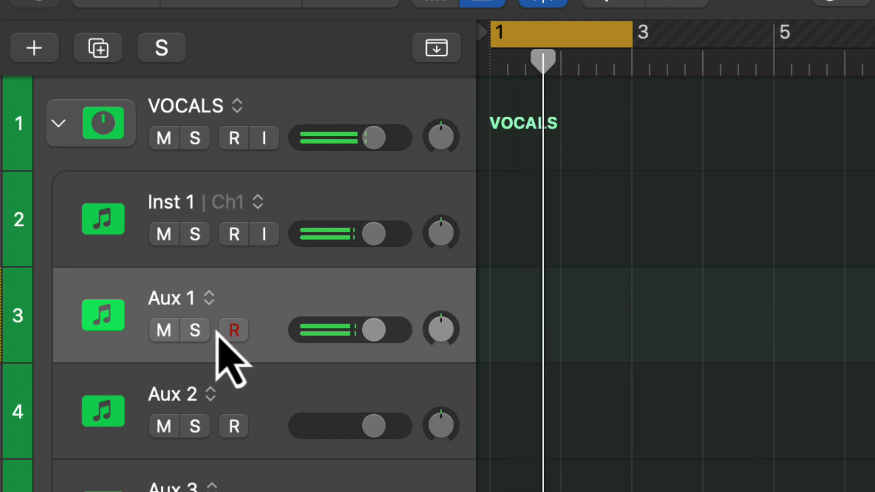
{"action": "left_click", "coordinate": [195, 329]}
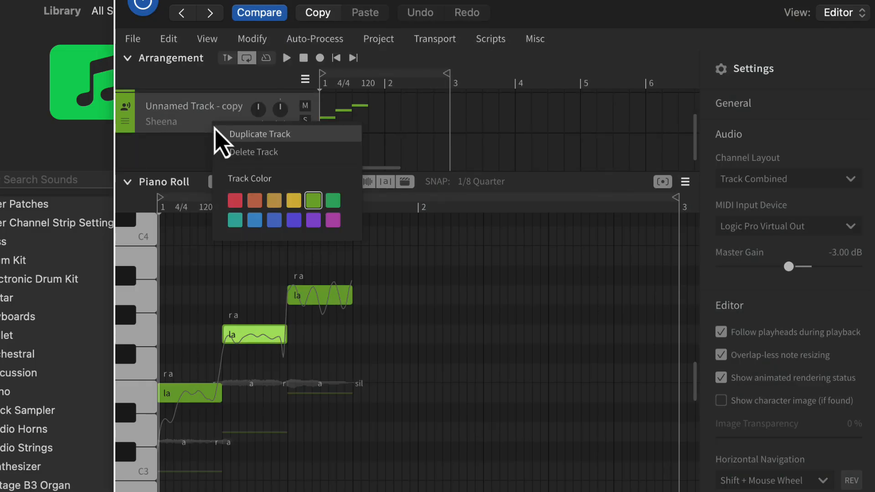
Duplicate the Sheena vocal track and bring up the voice list for the copy
{"action": "left_click", "coordinate": [258, 133]}
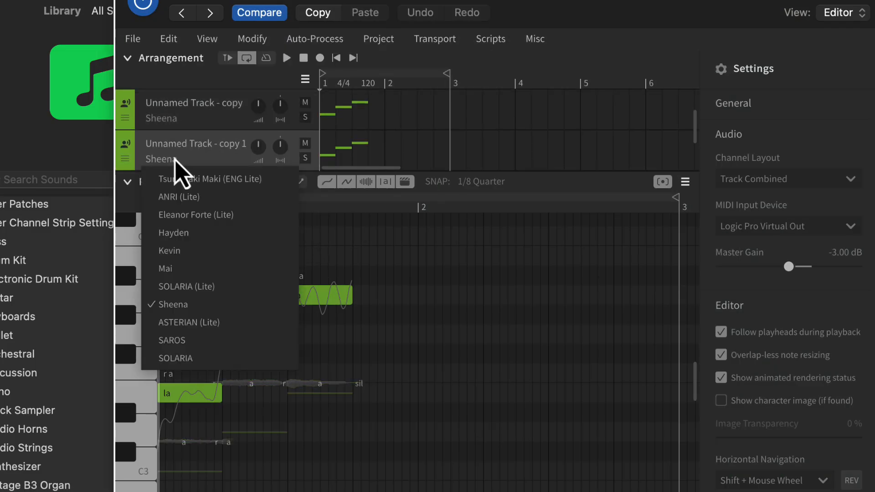
{"action": "left_click", "coordinate": [175, 358]}
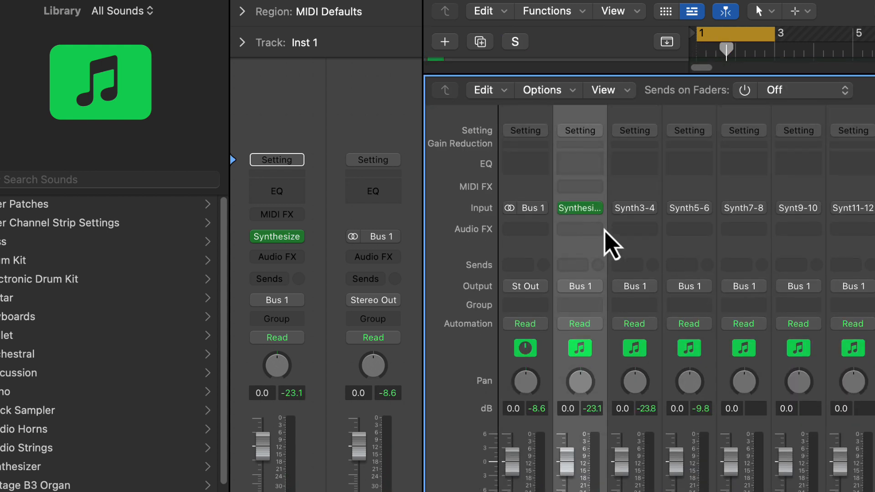
{"action": "mouse_move", "coordinate": [661, 266]}
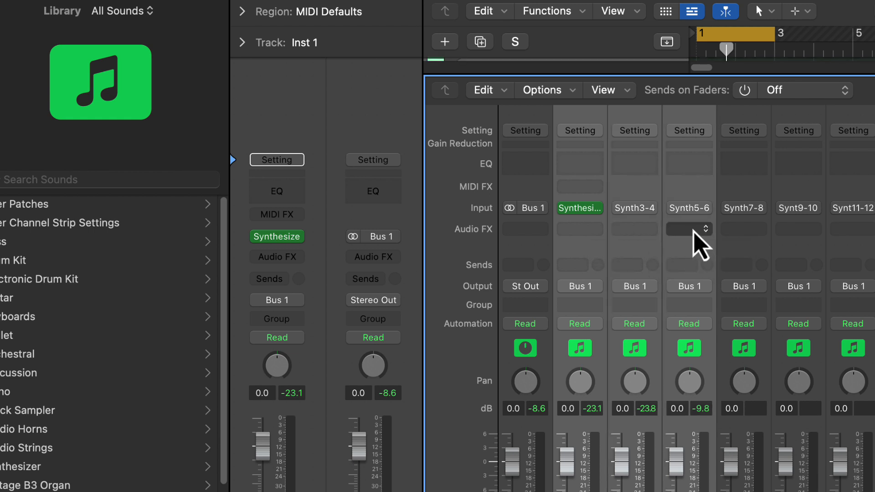
Insert Xvox Pro (Stereo) in the Audio FX slot of the Synth5-6 aux channel
{"action": "left_click", "coordinate": [689, 229]}
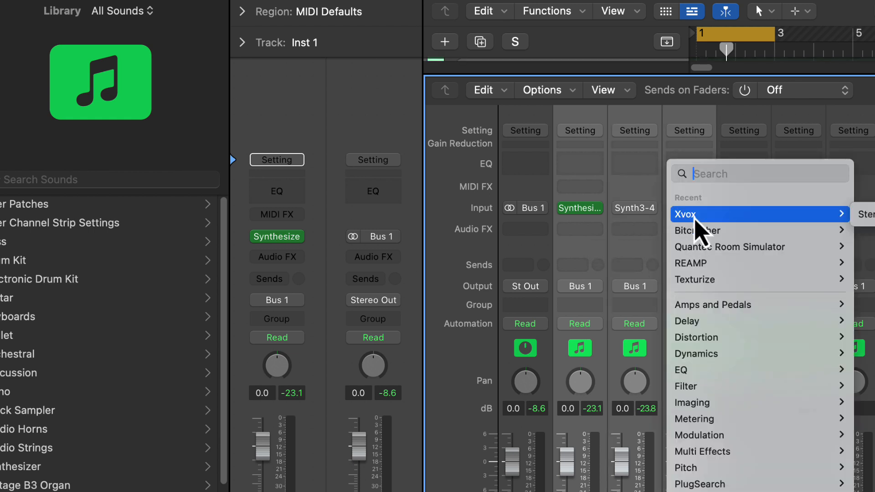
{"action": "type", "text": "xc"}
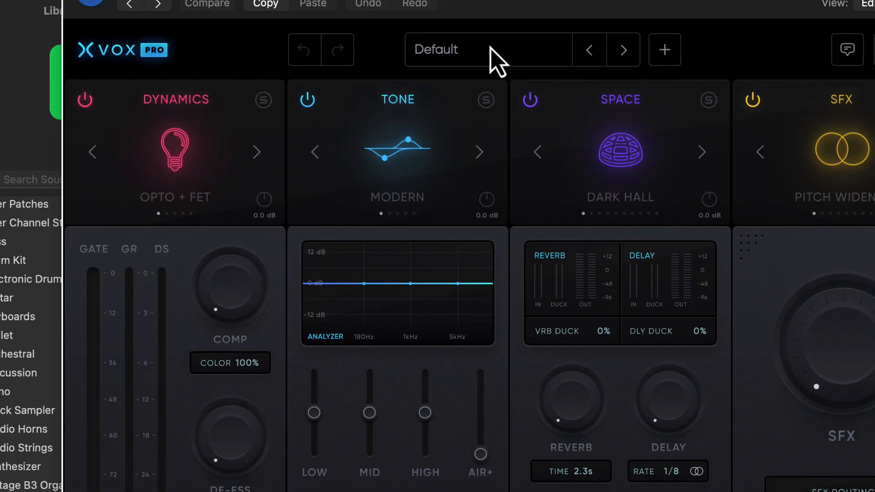
Load the Smooth and Dry preset in Xvox Pro, replacing Default
{"action": "left_click", "coordinate": [488, 49]}
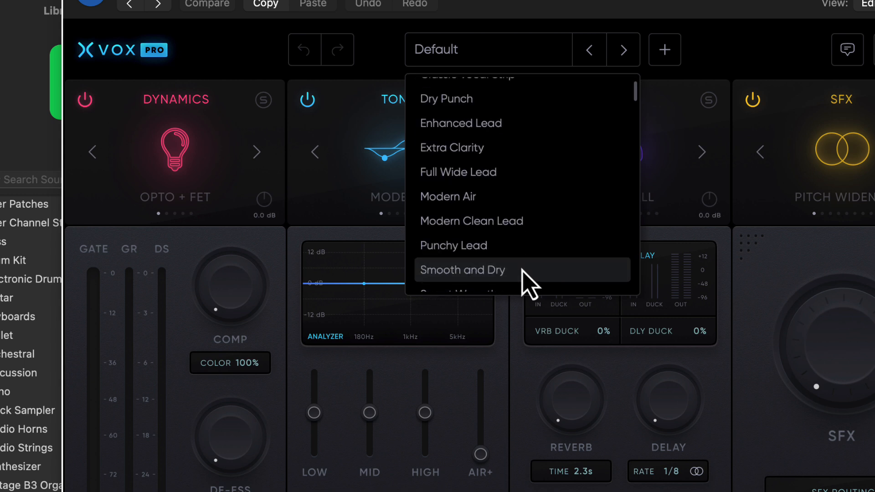
{"action": "left_click", "coordinate": [462, 270]}
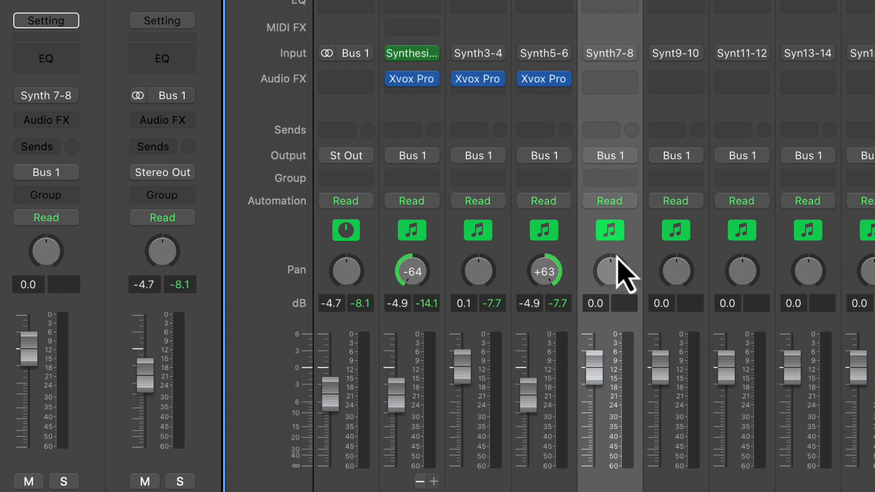
Solo the VOCALS summing stack and play back to hear the three processed voices
{"action": "scroll", "scroll_direction": "down", "scroll_amount": 3}
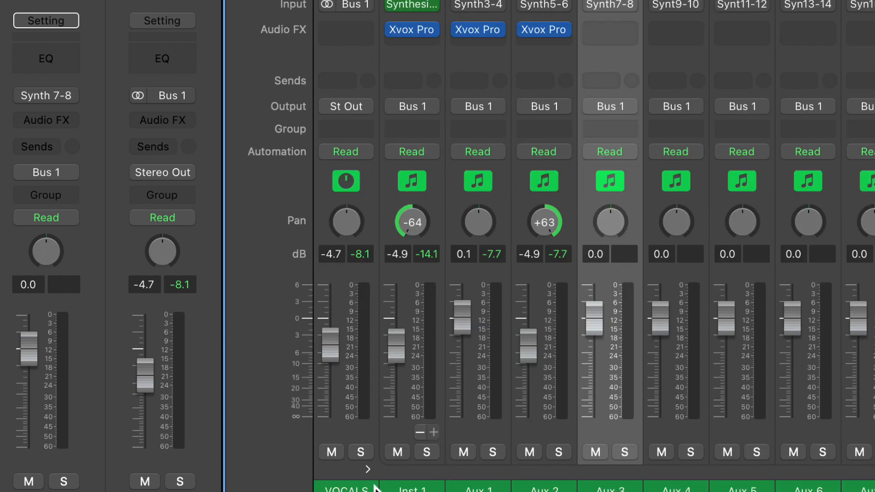
{"action": "left_click", "coordinate": [361, 452]}
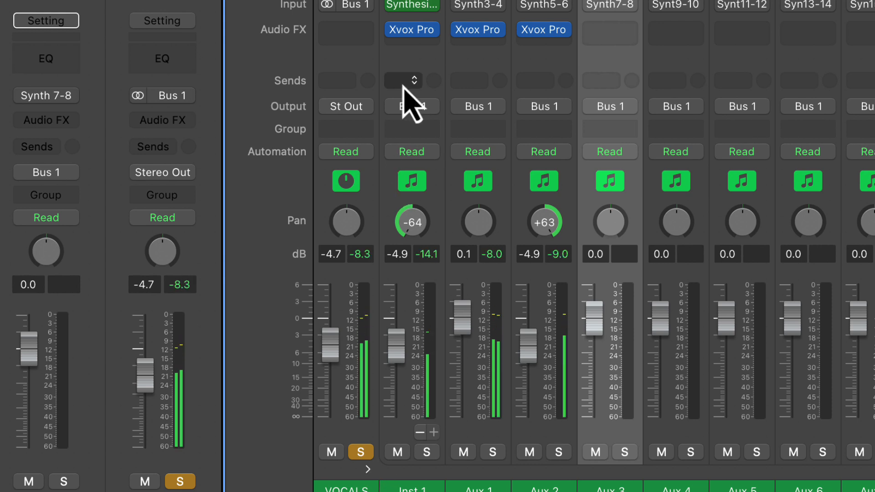
{"action": "left_click", "coordinate": [403, 80]}
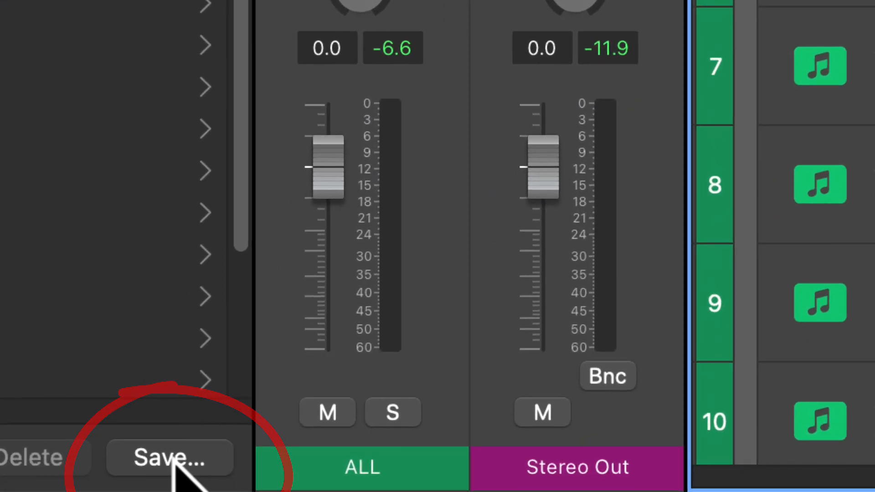
Start saving the VOCALS stack as a patch from the Library, proposed name ALL
{"action": "left_click", "coordinate": [167, 457]}
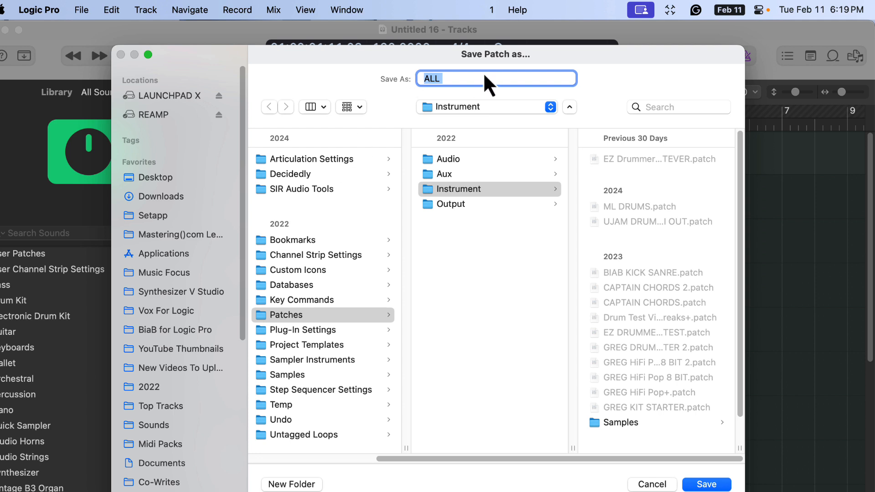
{"action": "mouse_move", "coordinate": [507, 88]}
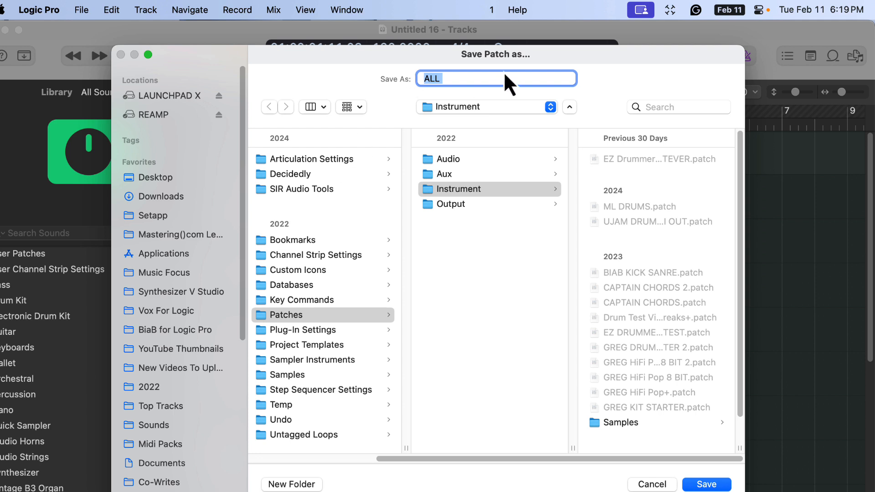